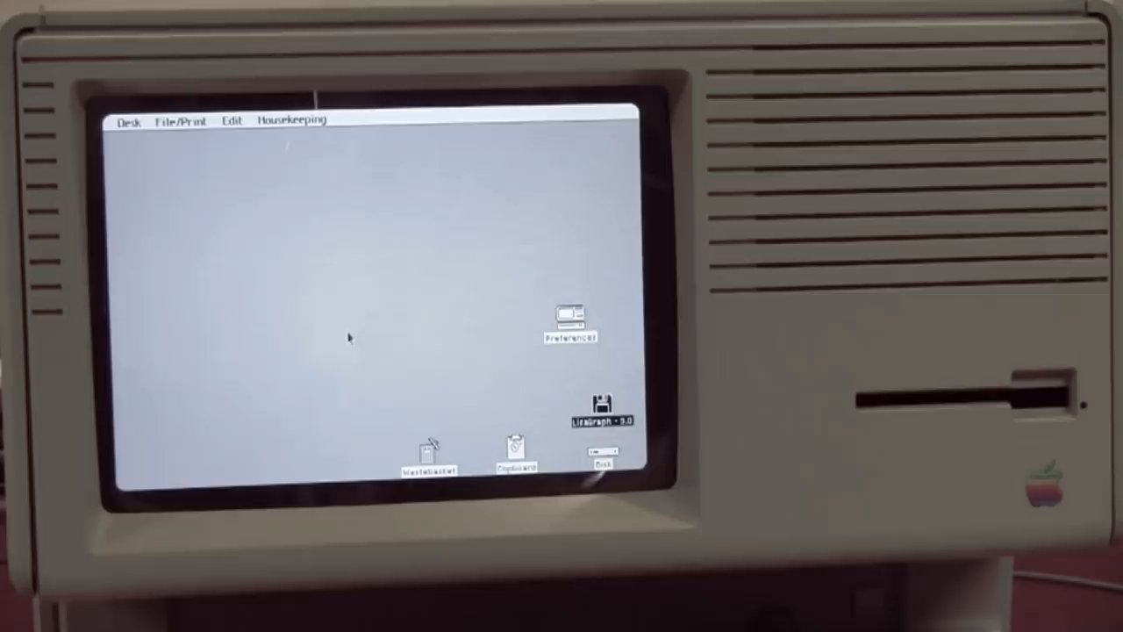
# Step: Show Task Manager's Details listing with process IDs, status, user names and memory
pyautogui.doubleClick(603, 402)
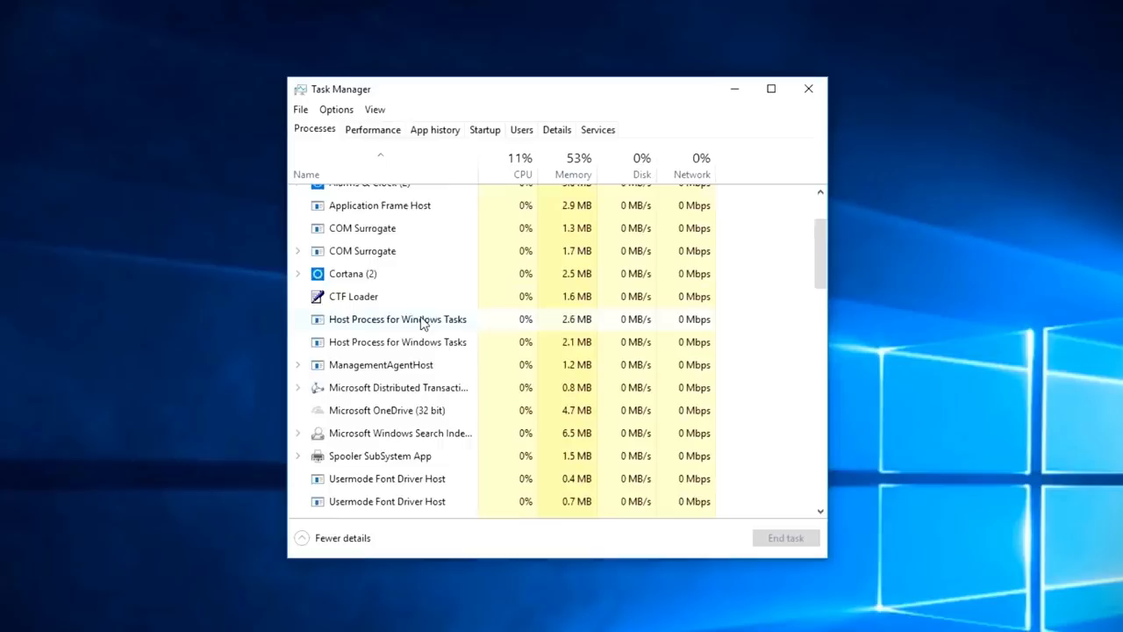
pyautogui.click(556, 129)
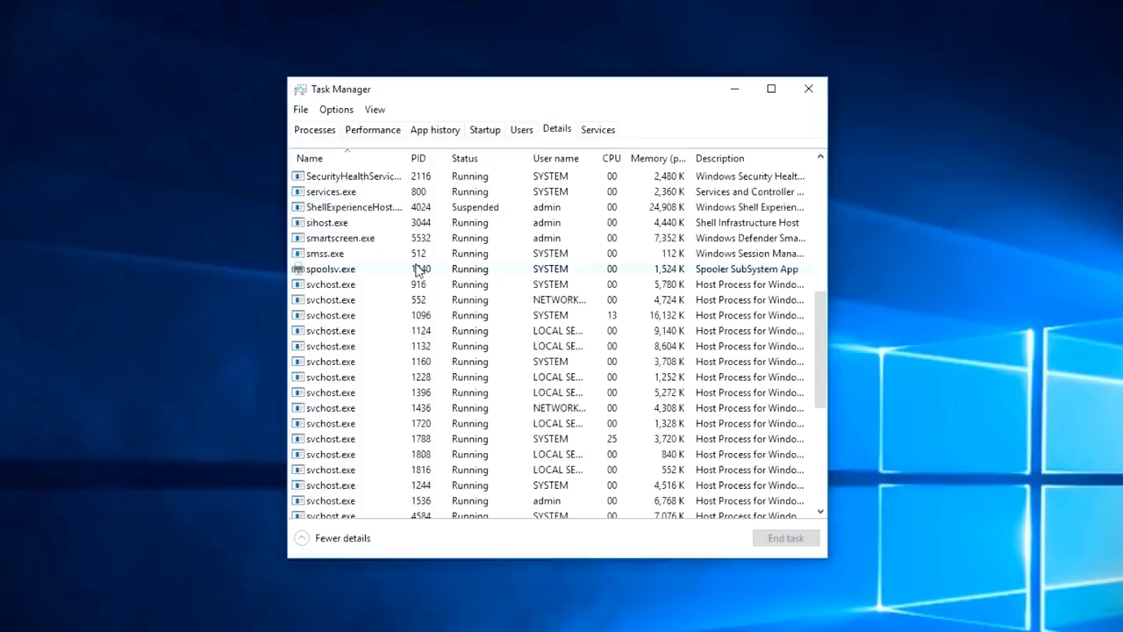
pyautogui.click(314, 129)
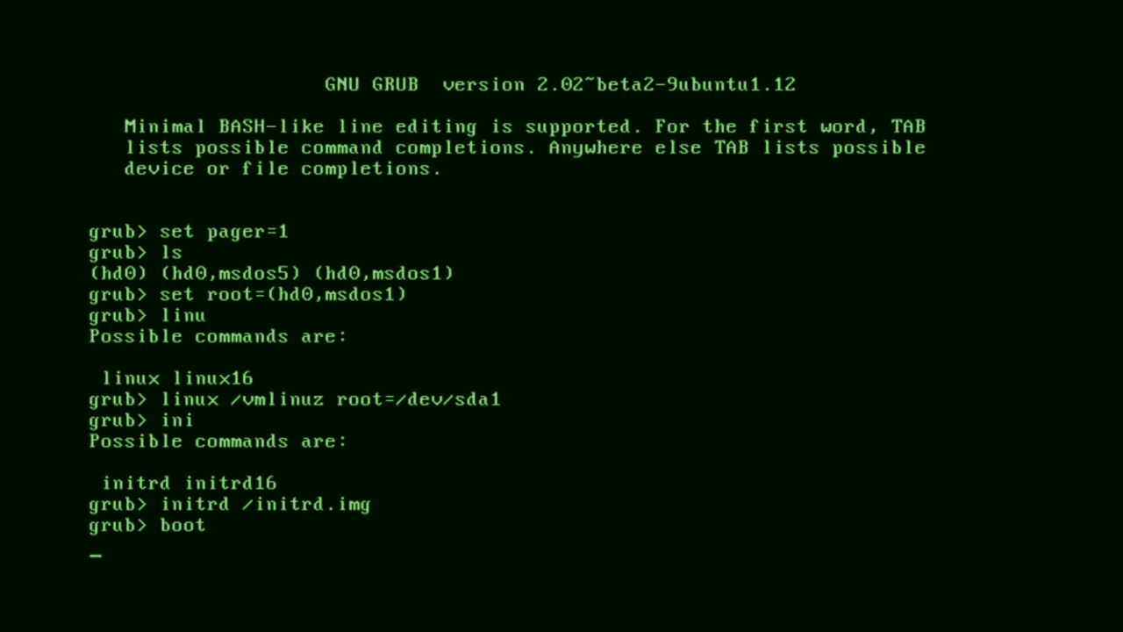
# Step: Run the GRUB boot command to start Linux from /dev/sda1 with initrd.img
pyautogui.press('Return')
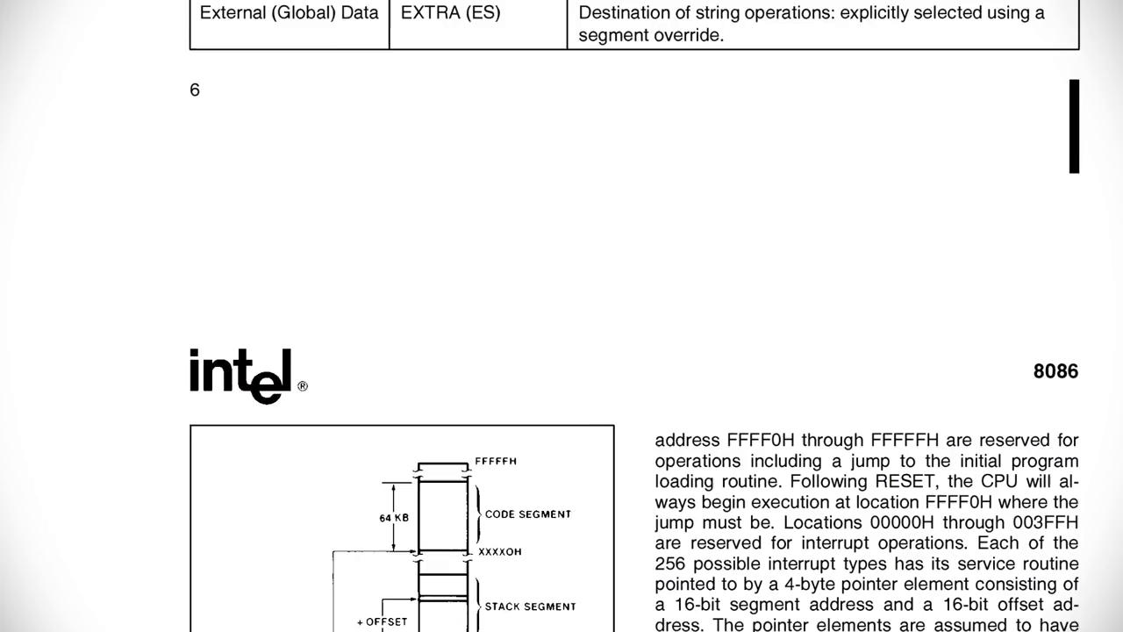
pyautogui.scroll(-3)
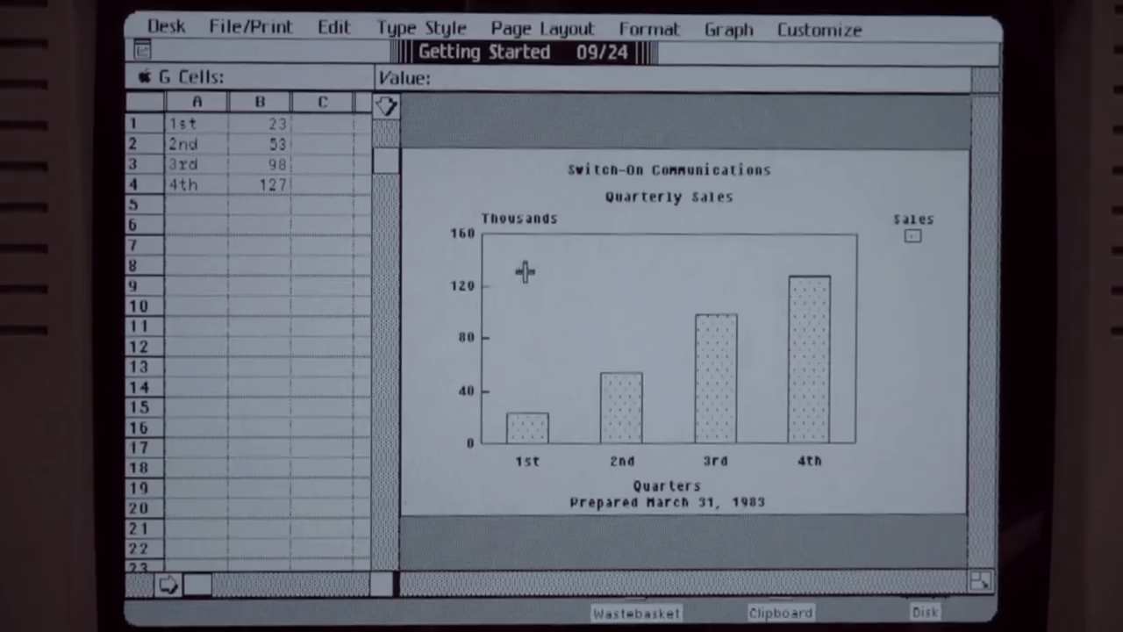
pyautogui.moveTo(693, 302)
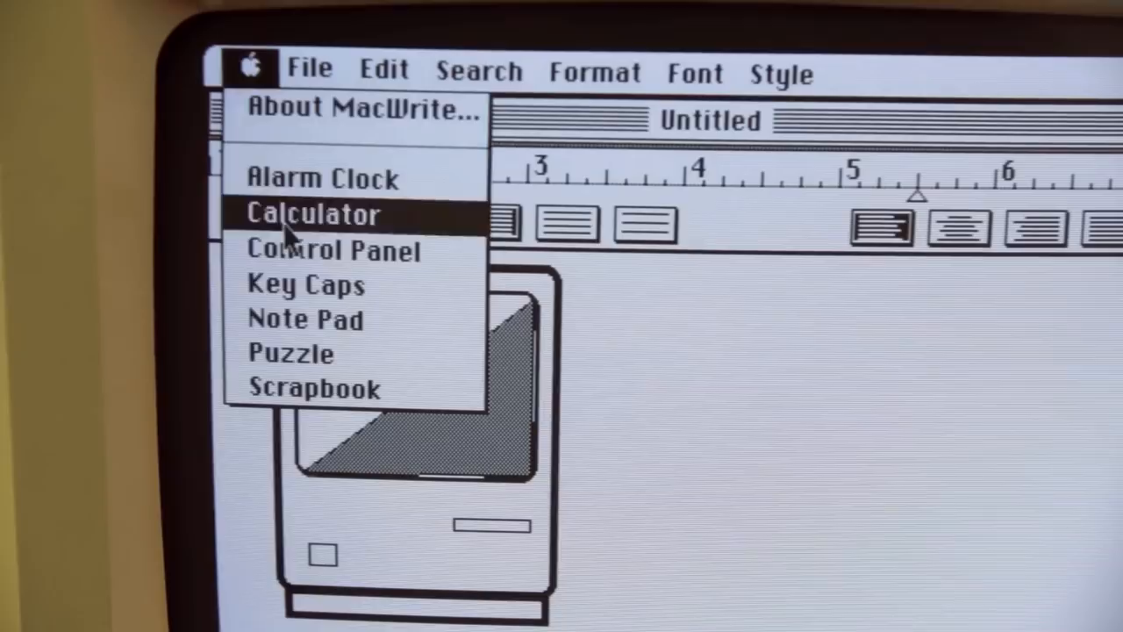
pyautogui.click(313, 214)
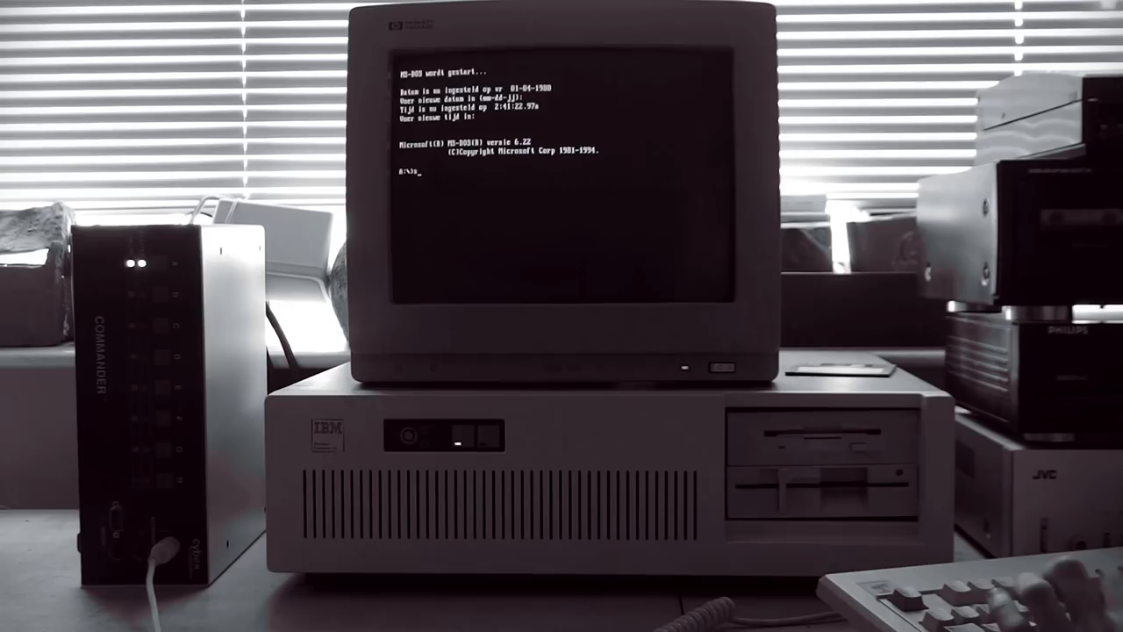
# Step: Enter 'scandisk C:' at the A:\> prompt without running it
pyautogui.write('scandisk C:')
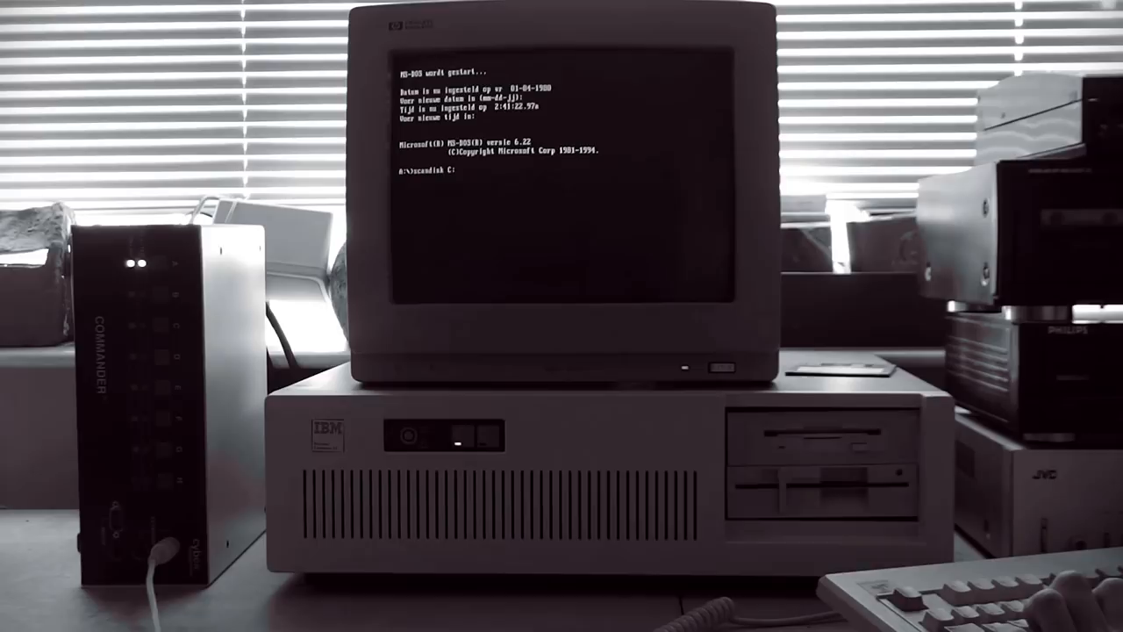